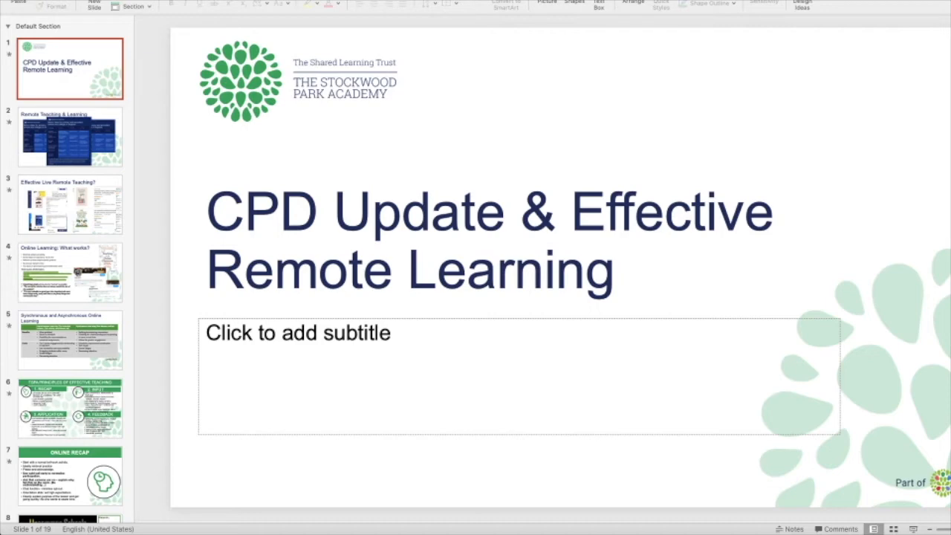
mouse_move(527, 139)
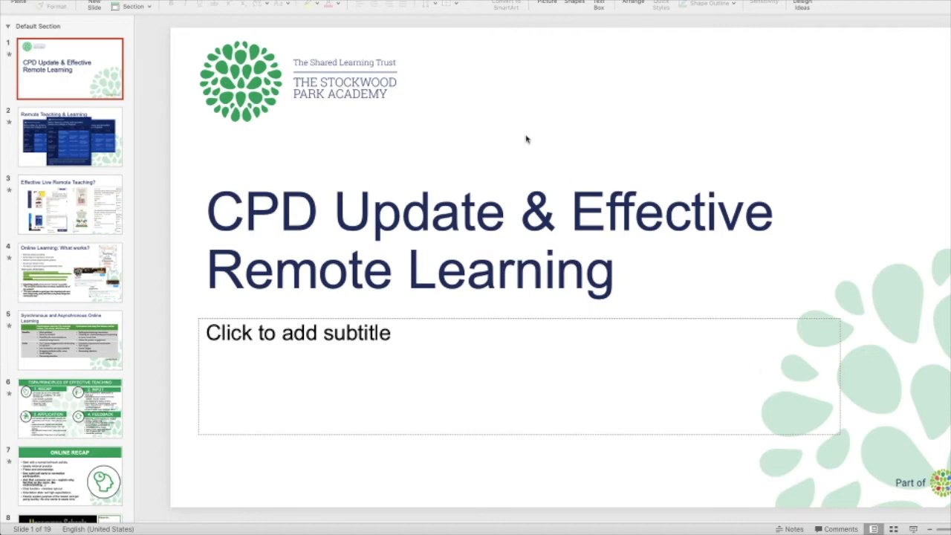
mouse_move(315, 133)
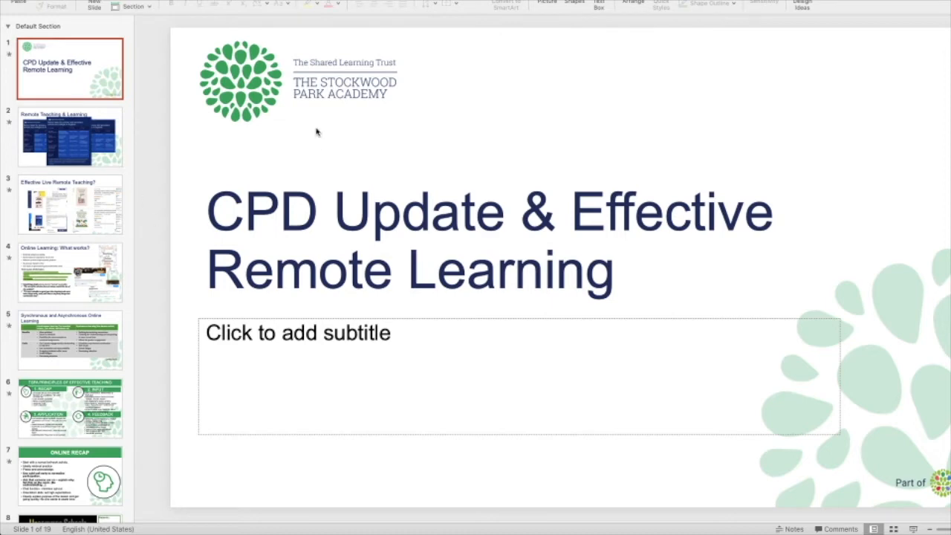
mouse_move(286, 218)
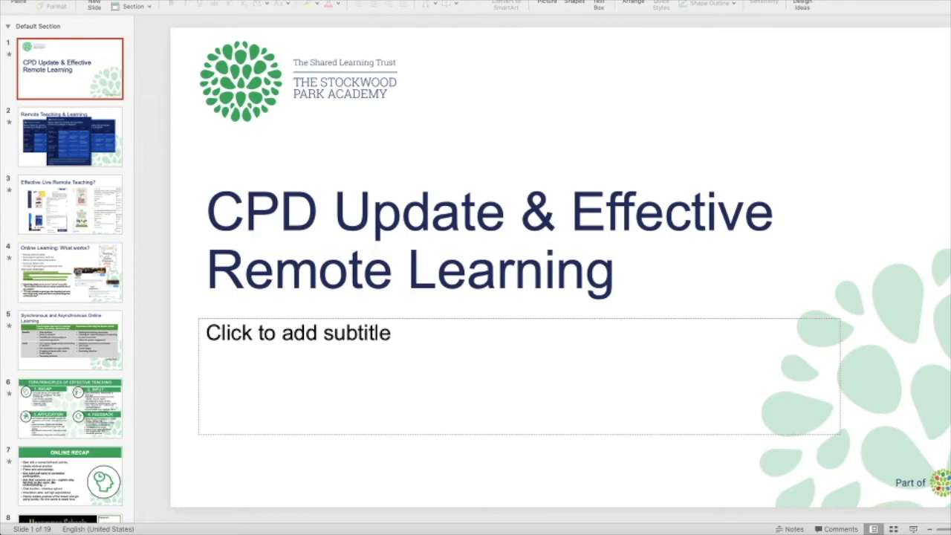
- Save the presentation as a PowerPoint Show (.ppsx) in Downloads, replacing the existing file
click(22, 4)
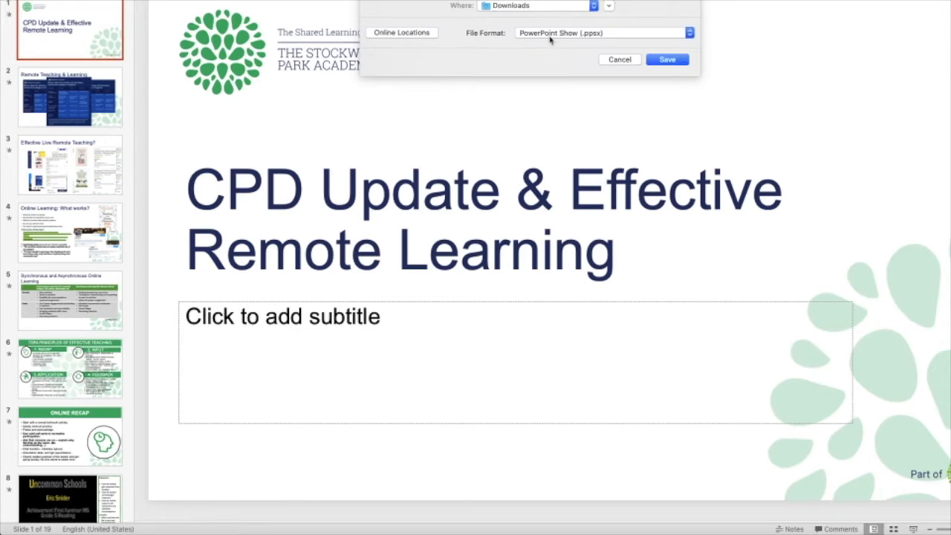
click(601, 33)
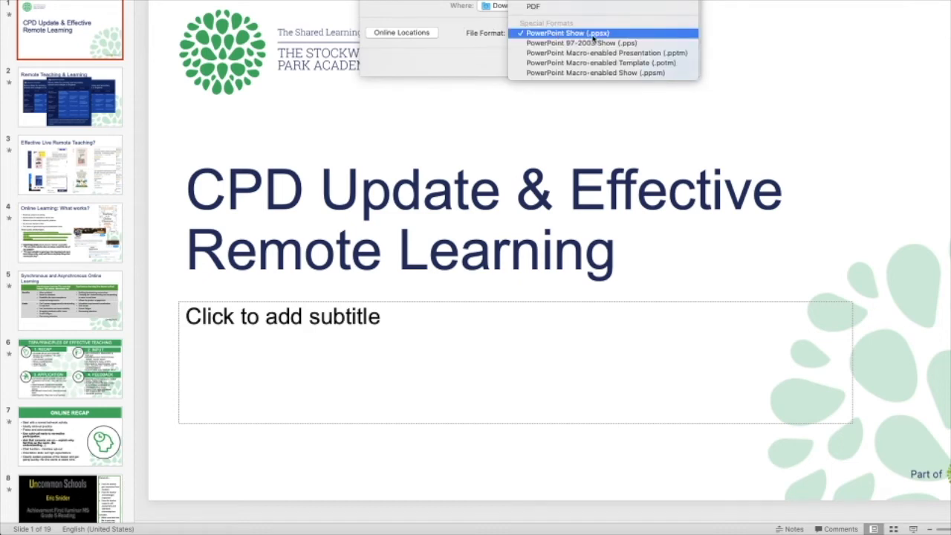
click(666, 59)
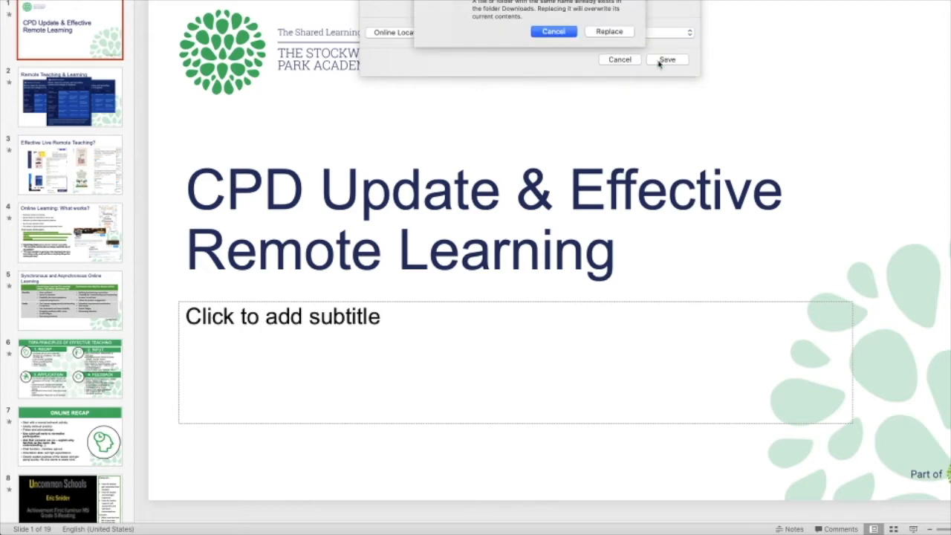
click(609, 31)
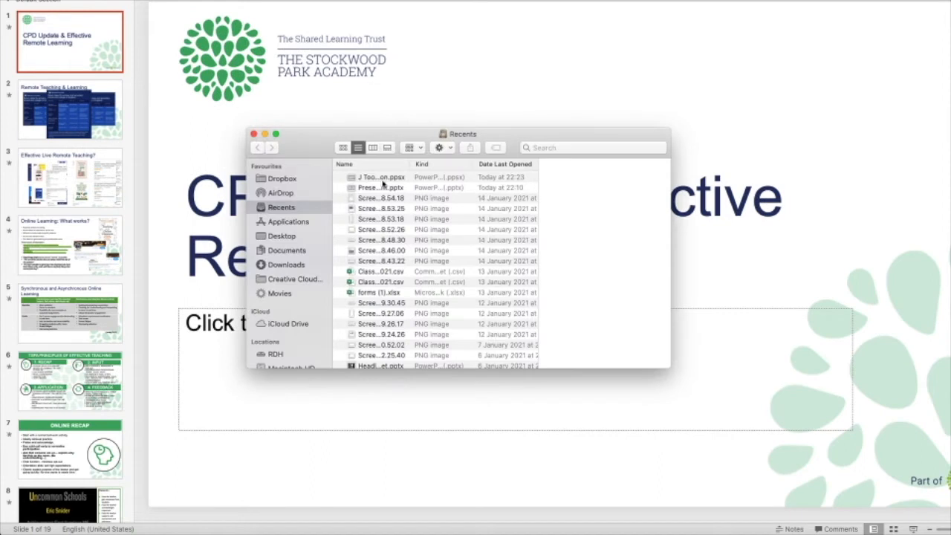
click(382, 176)
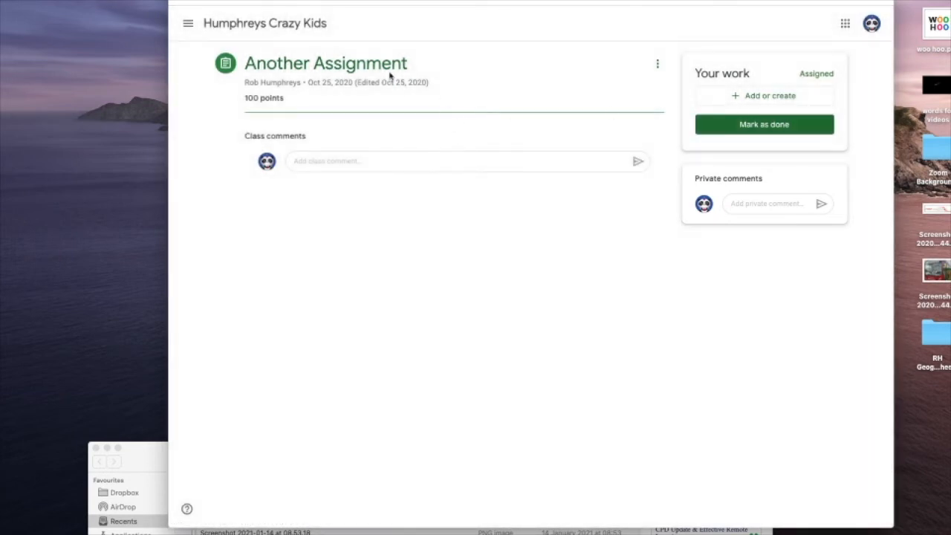
mouse_move(613, 85)
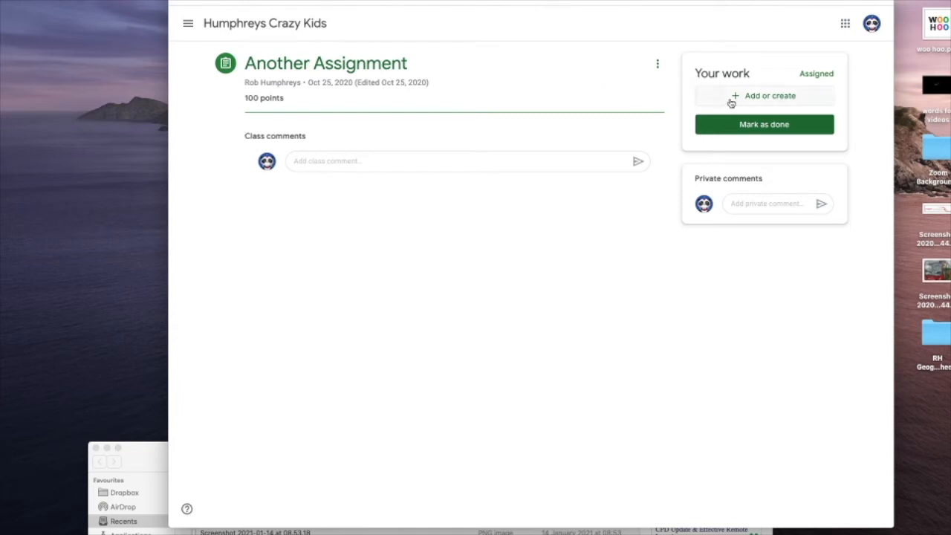
mouse_move(748, 95)
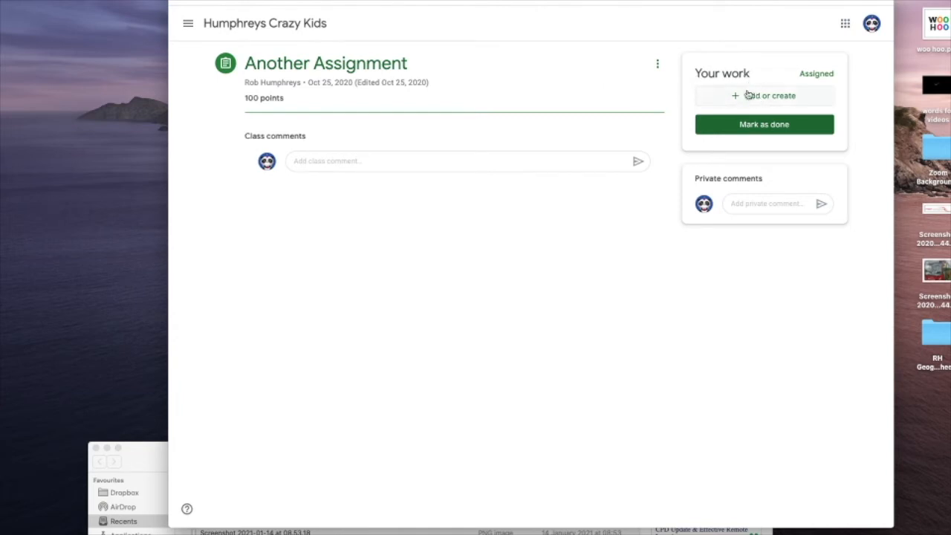
- Open the Add or create menu under Your work on Another Assignment
click(764, 95)
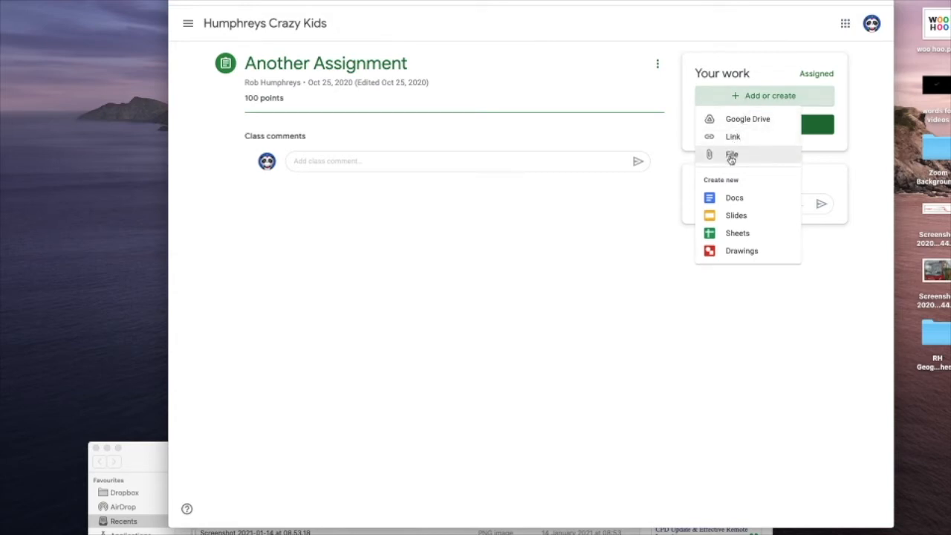
click(732, 154)
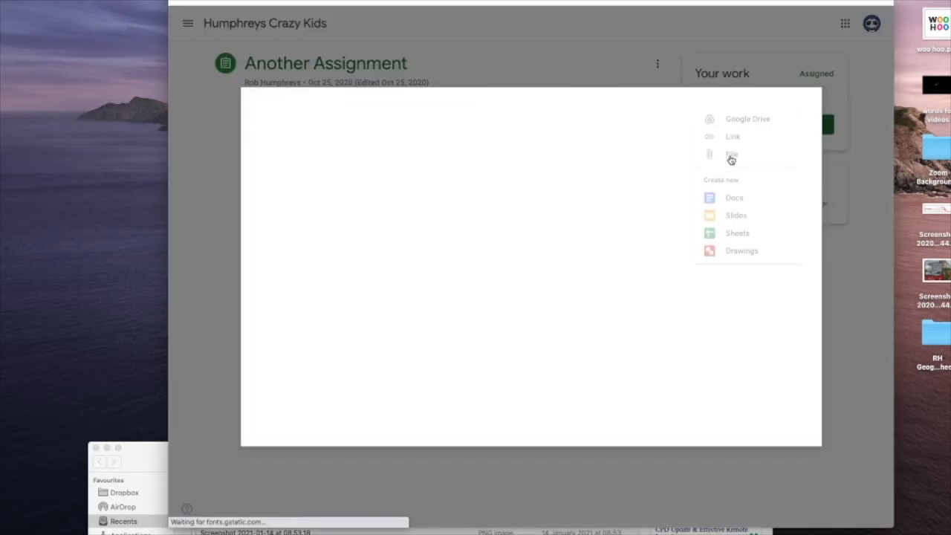
click(731, 155)
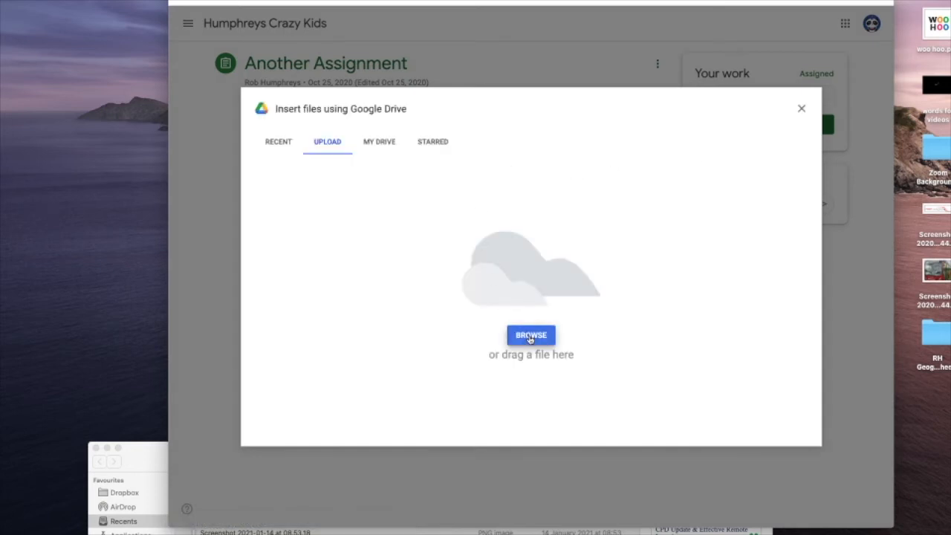
click(530, 335)
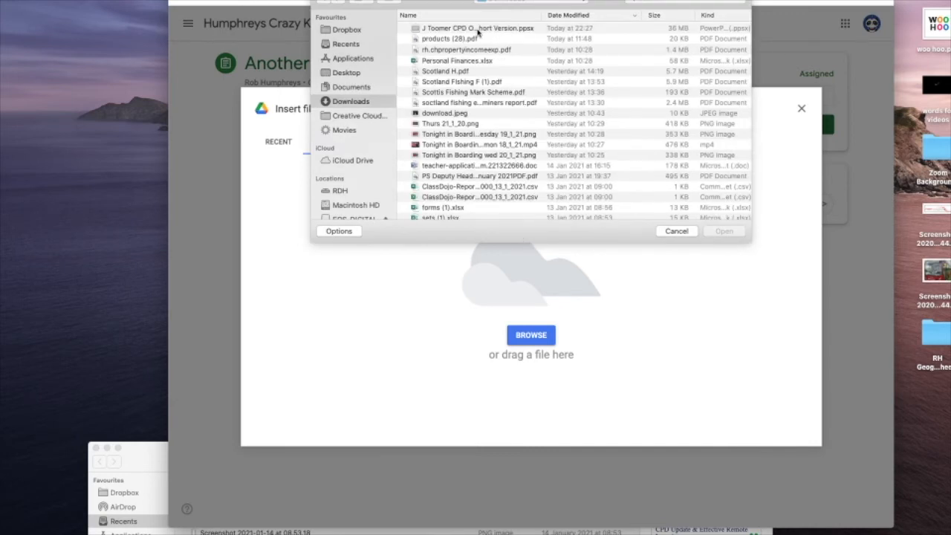
click(477, 27)
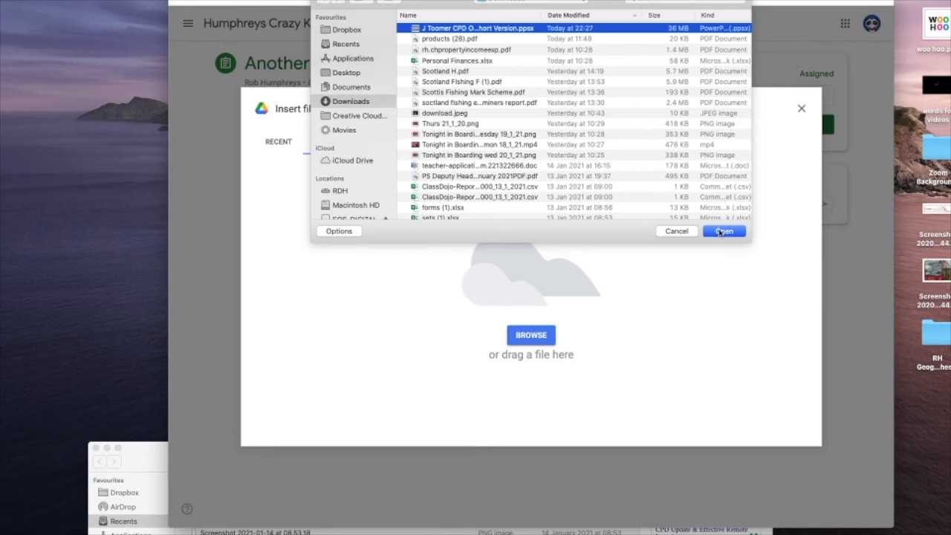
click(723, 231)
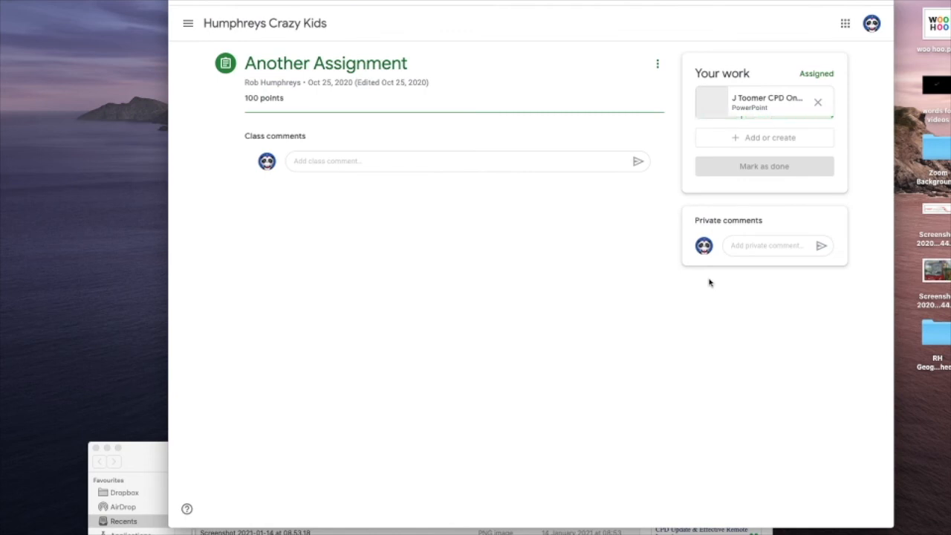
click(763, 166)
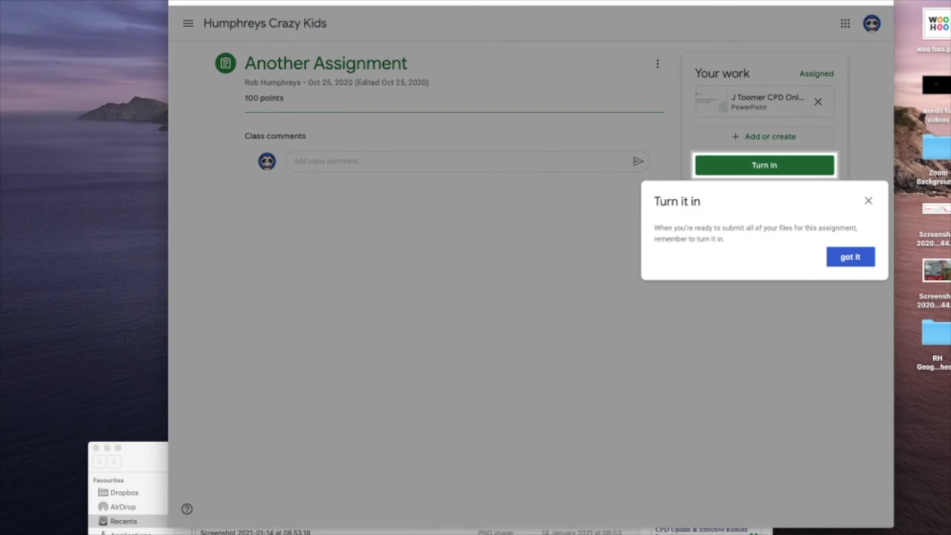
click(850, 256)
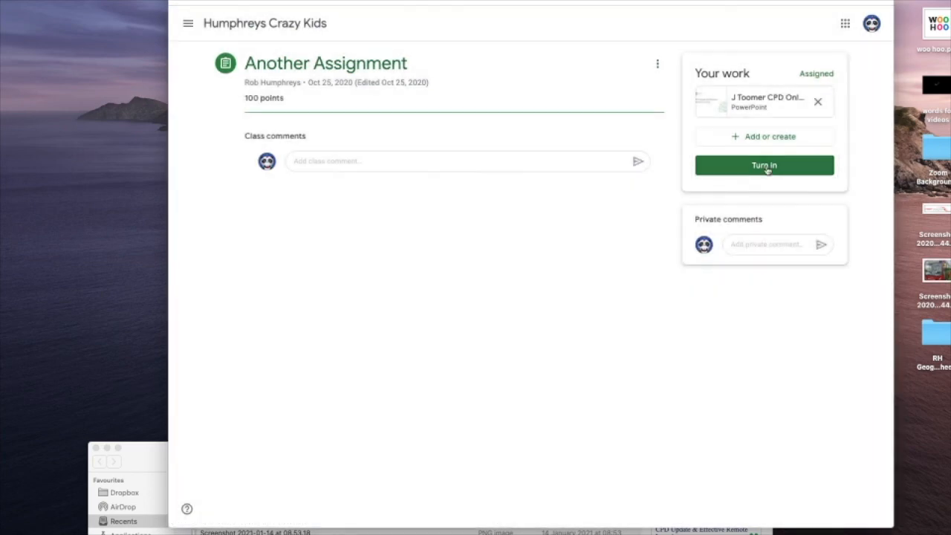
click(764, 165)
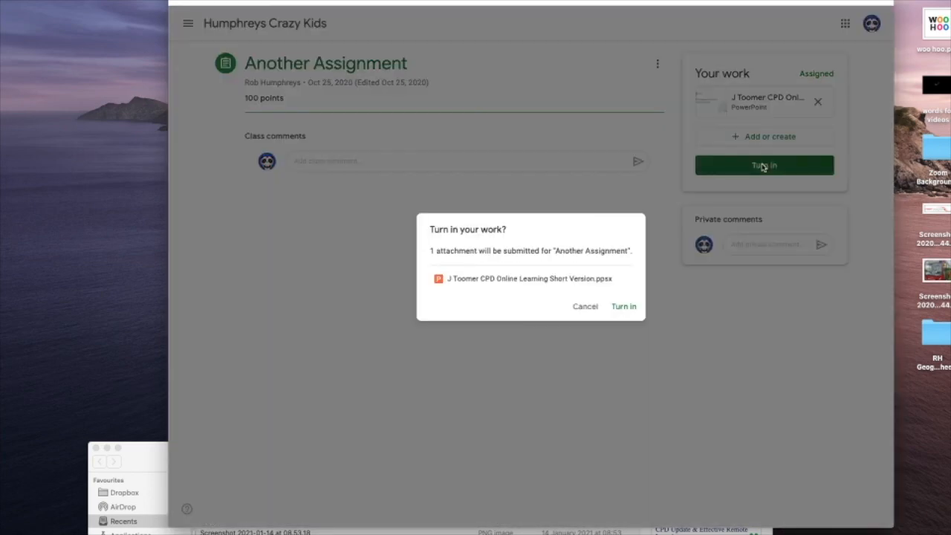
click(623, 307)
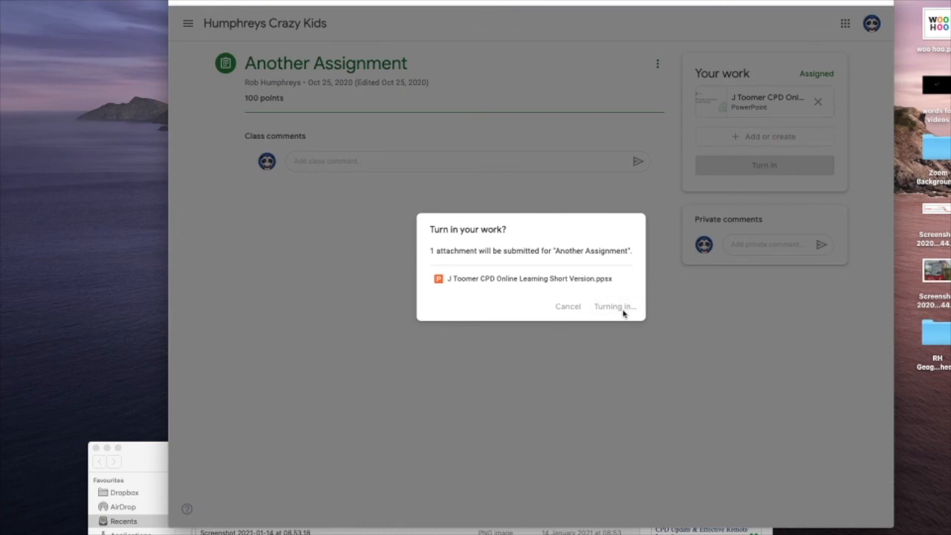
click(614, 306)
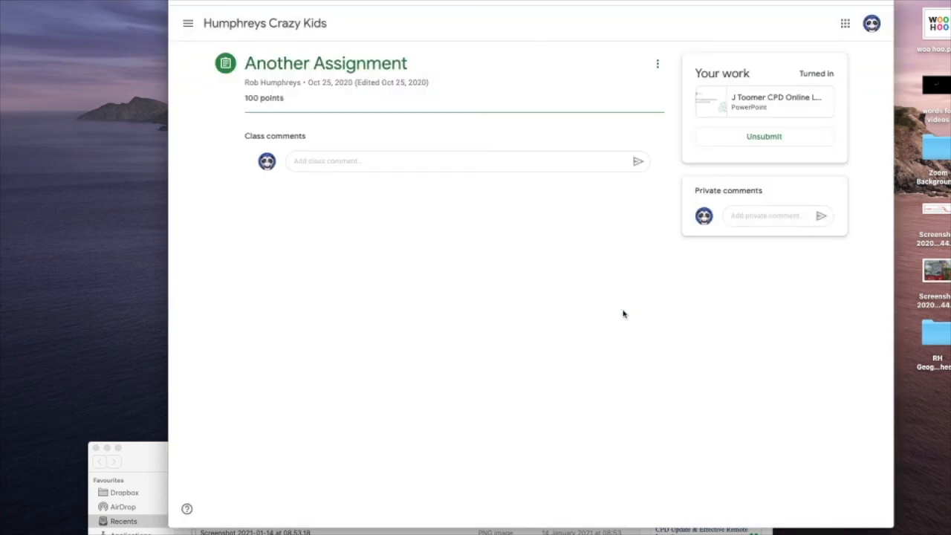